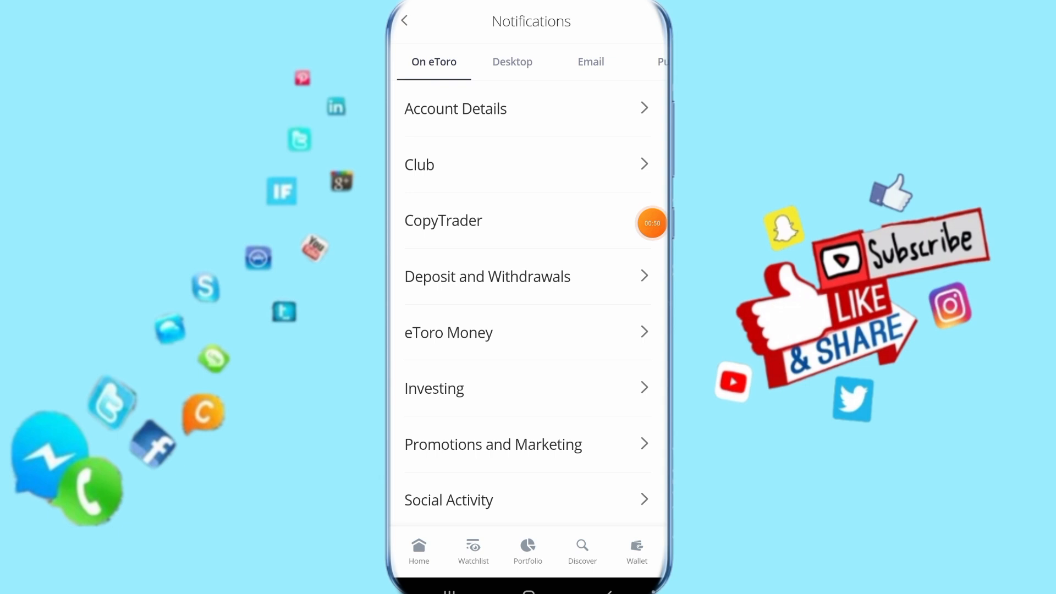
# Enable the Risk score changes alert under CopyTrader so all its notifications are on.
pyautogui.click(444, 220)
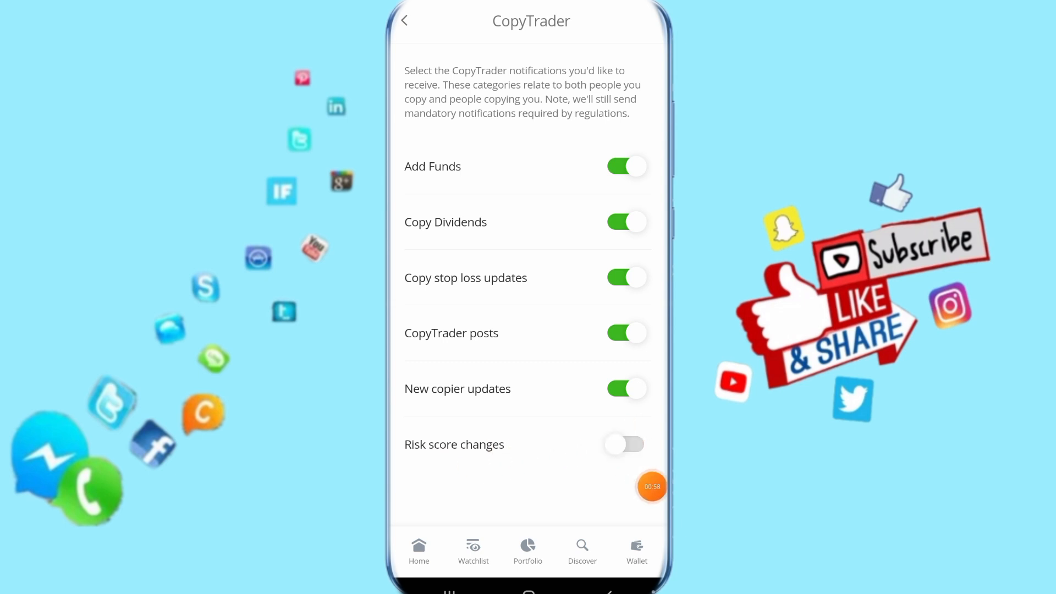
pyautogui.click(625, 443)
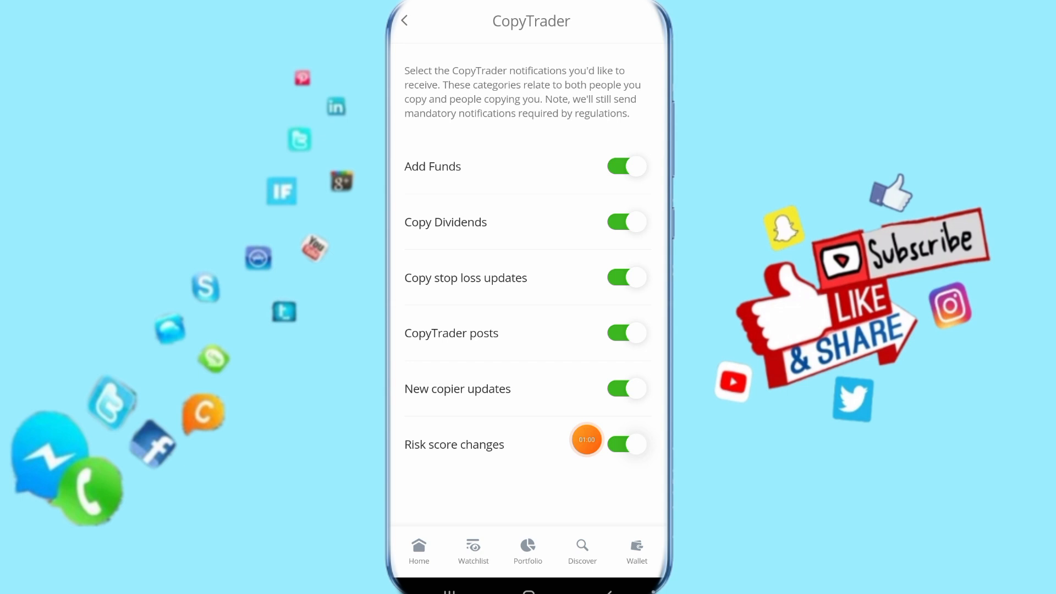